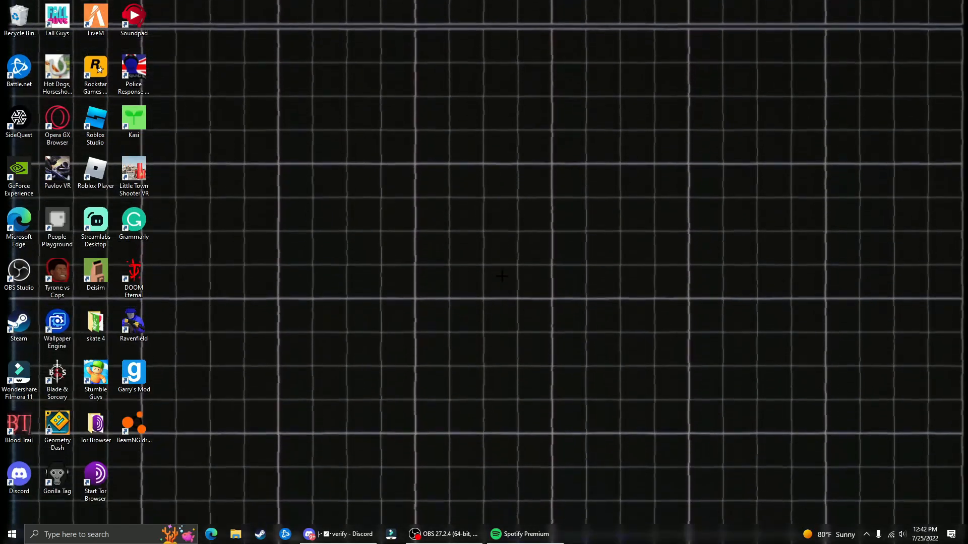
# Step: Find the downloaded MonkeModManager (2).exe in the Downloads folder
pyautogui.click(312, 535)
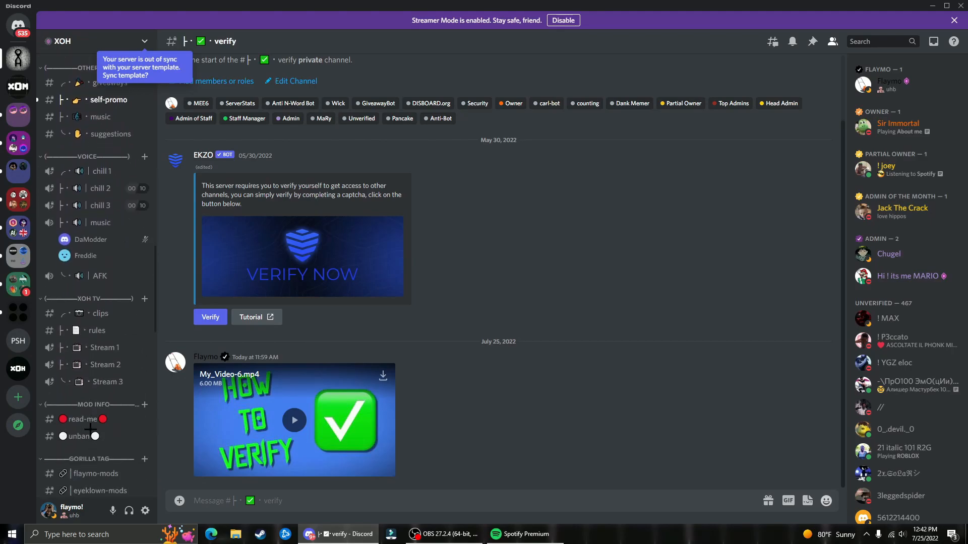
pyautogui.scroll(-3)
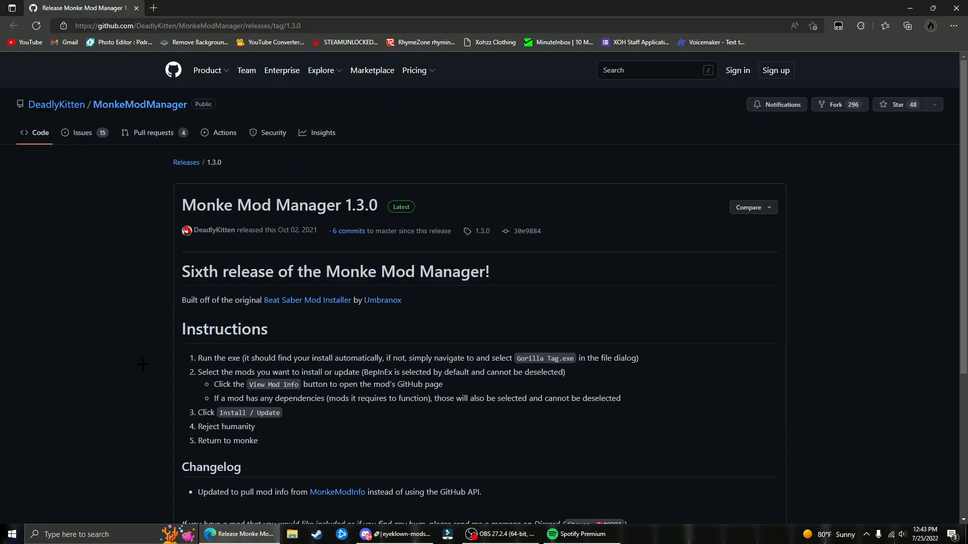
pyautogui.scroll(-3)
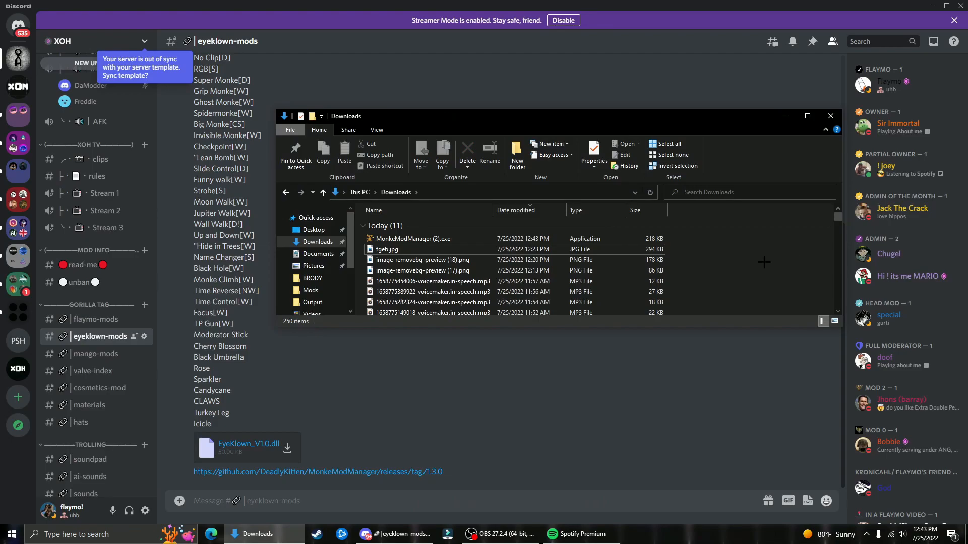
pyautogui.click(414, 239)
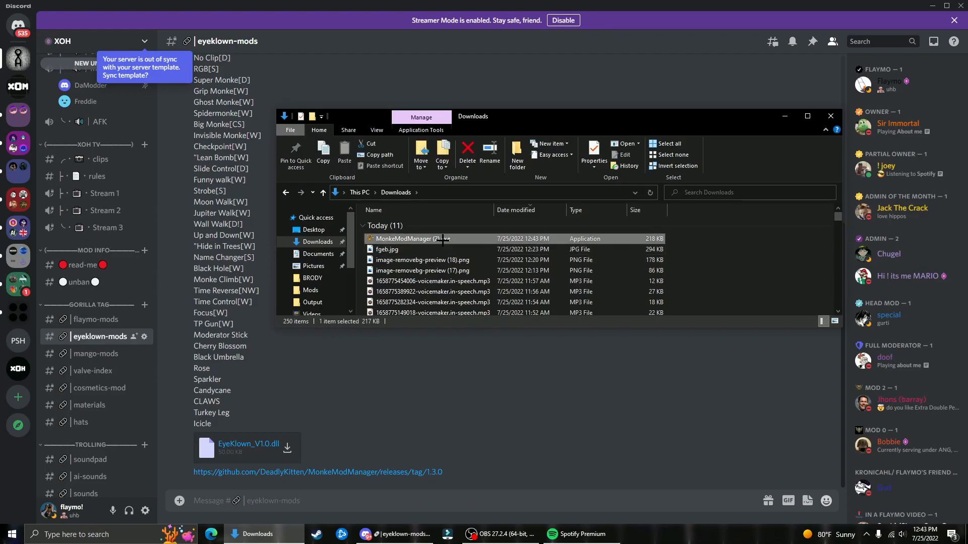
# Step: Run Monke Mod Manager and install the Utilla 1.6.4 library
pyautogui.doubleClick(409, 238)
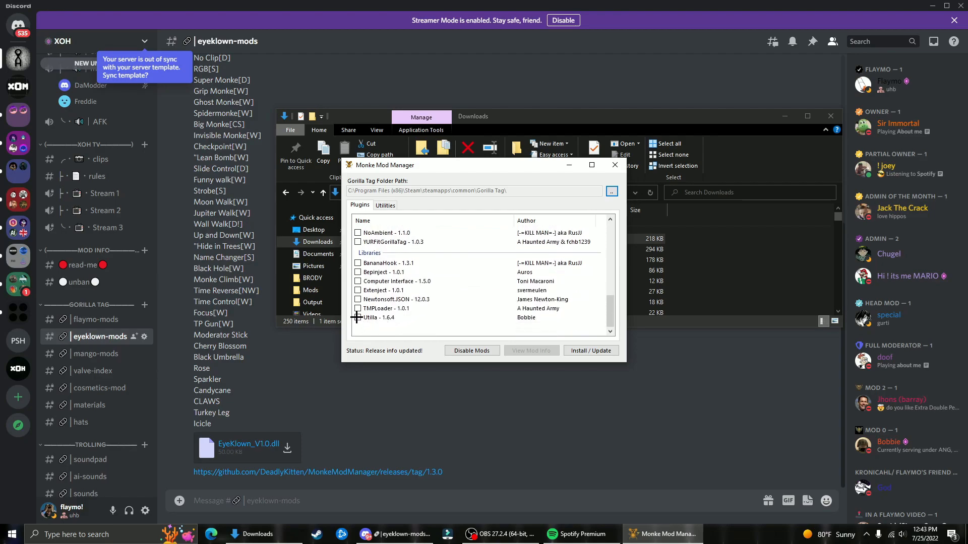
pyautogui.click(358, 318)
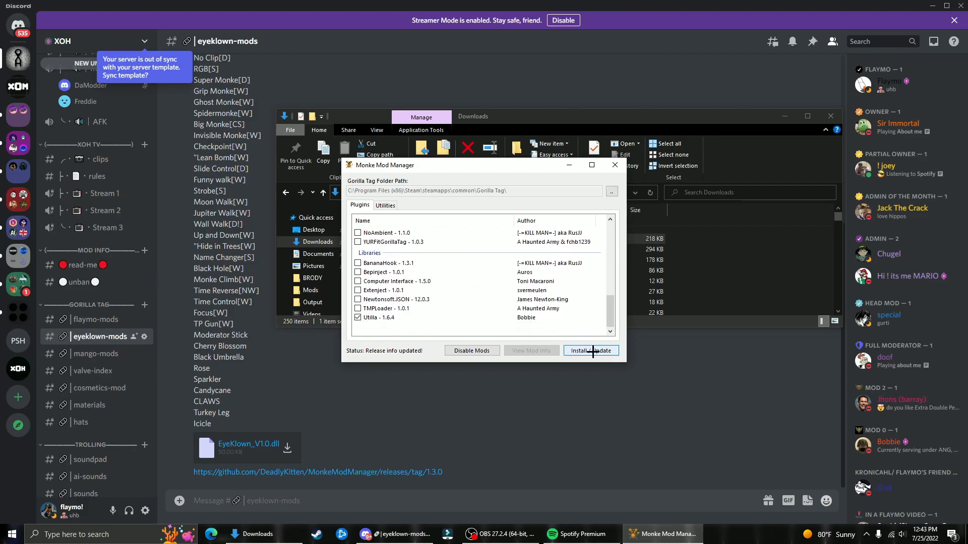
pyautogui.click(591, 351)
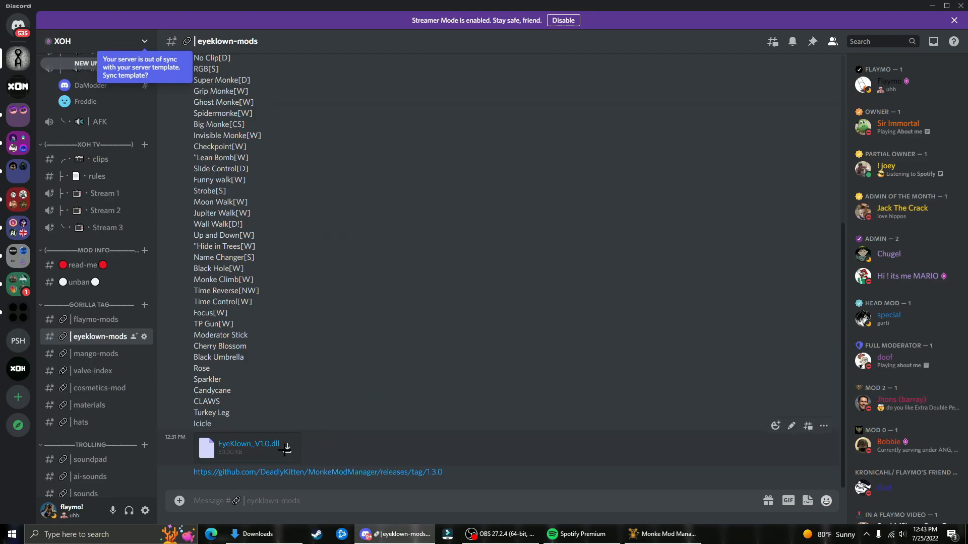
# Step: Download the EyeKlown_V1.0.dll attachment, accepting Discord's dangerous-file warning
pyautogui.click(286, 448)
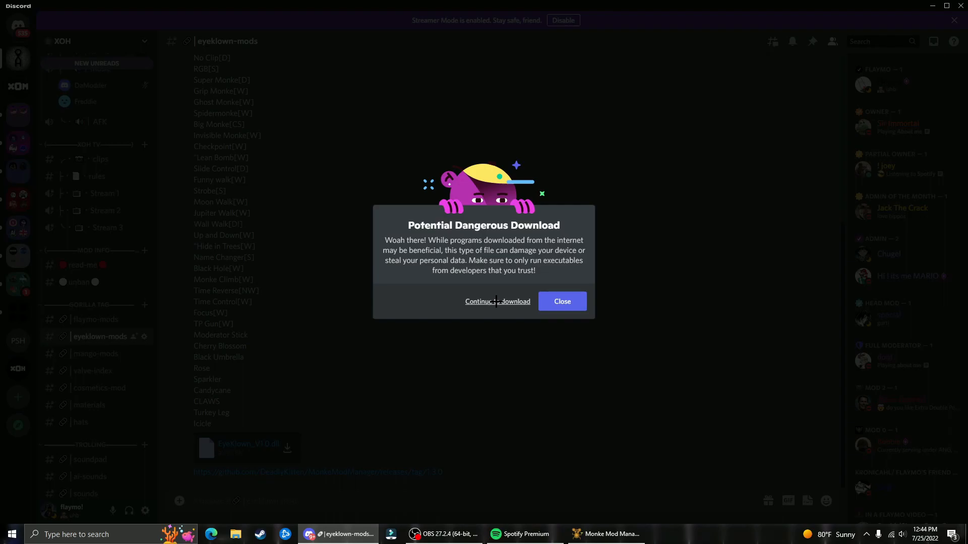
pyautogui.click(498, 302)
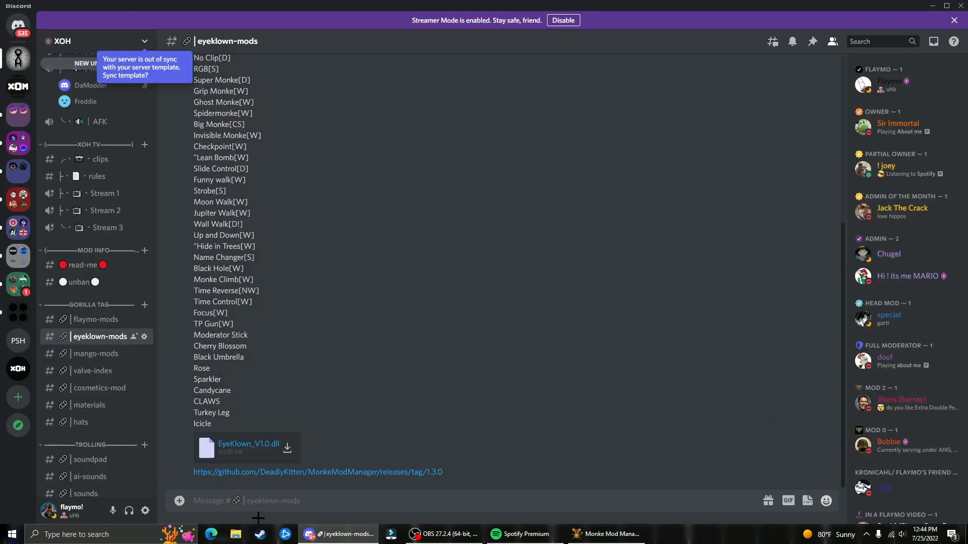
# Step: Move EyeKlown_V1.0.dll into Gorilla Tag's BepInEx plugins folder, then rerun Install / Update
pyautogui.click(230, 534)
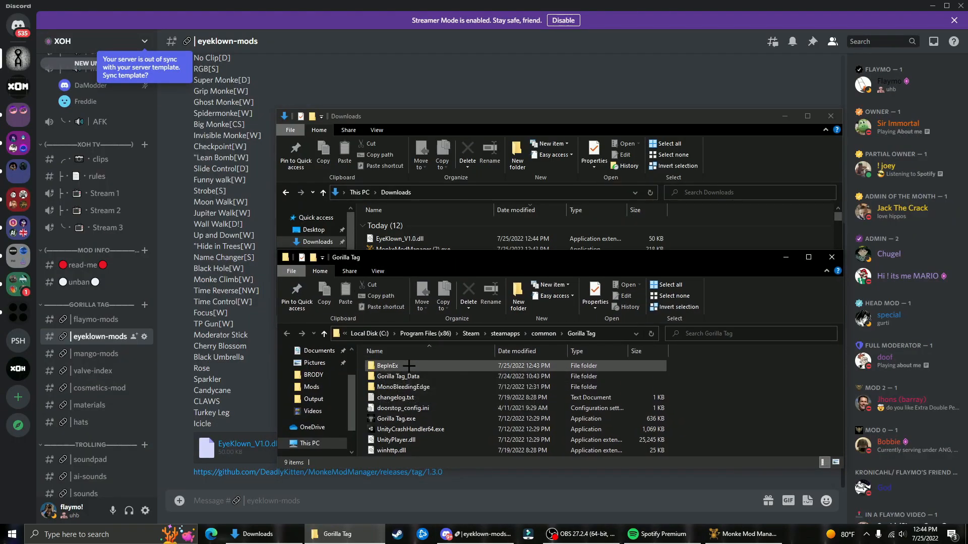
pyautogui.doubleClick(388, 365)
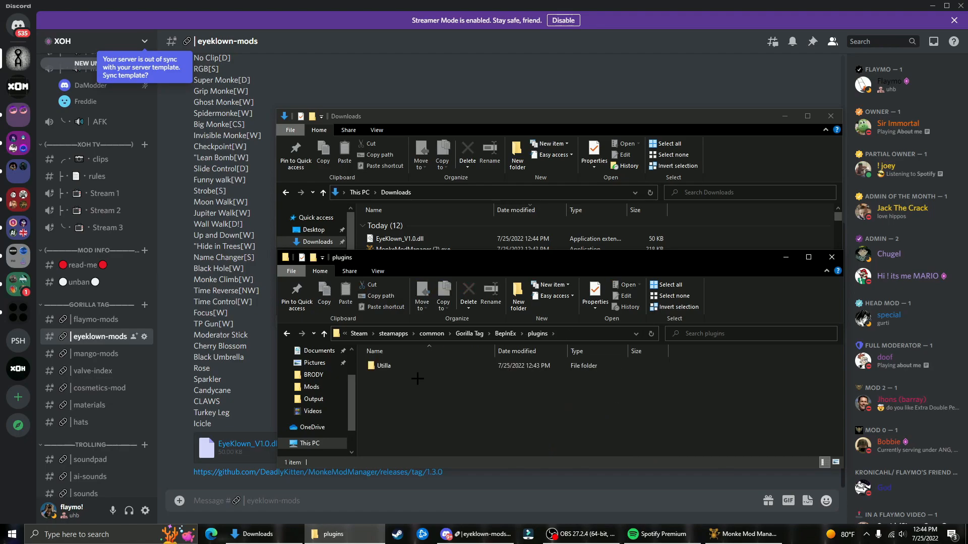
pyautogui.click(397, 239)
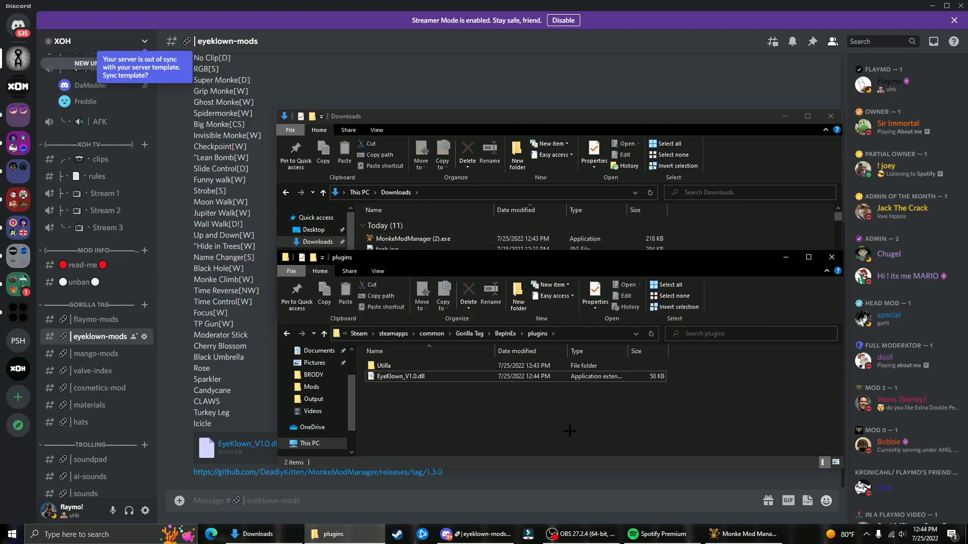
pyautogui.click(830, 116)
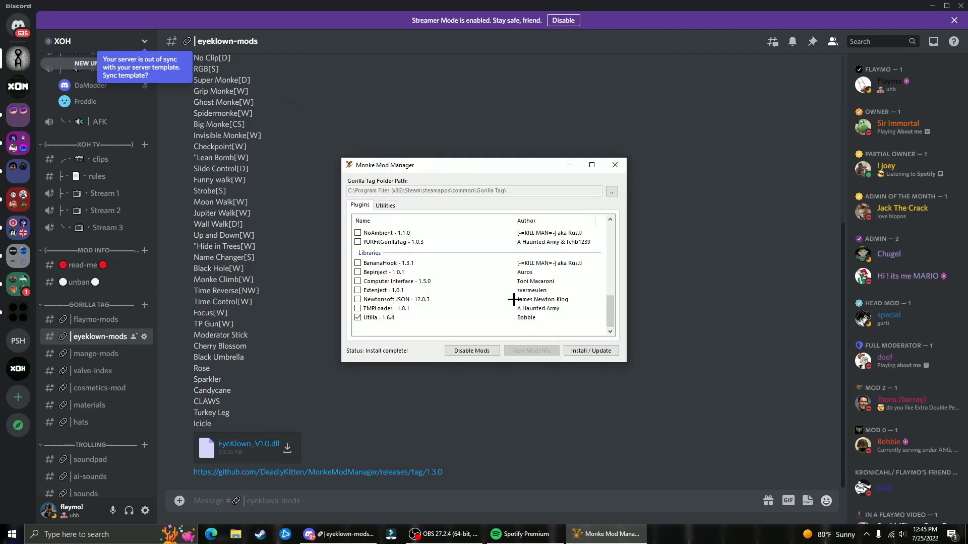
pyautogui.click(590, 350)
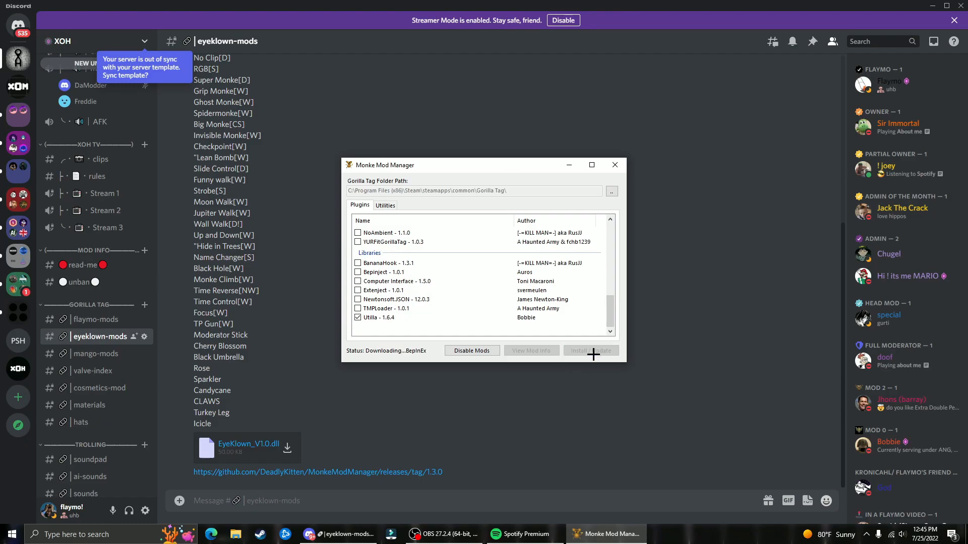